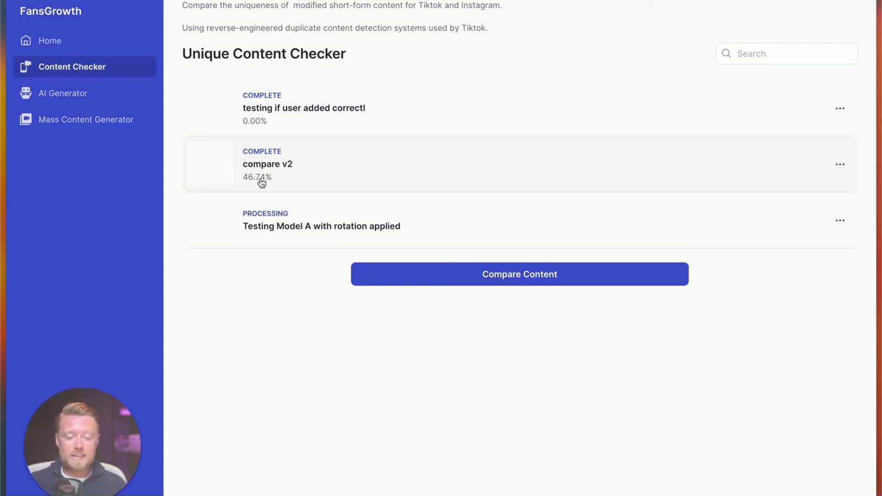
mouse_move(270, 171)
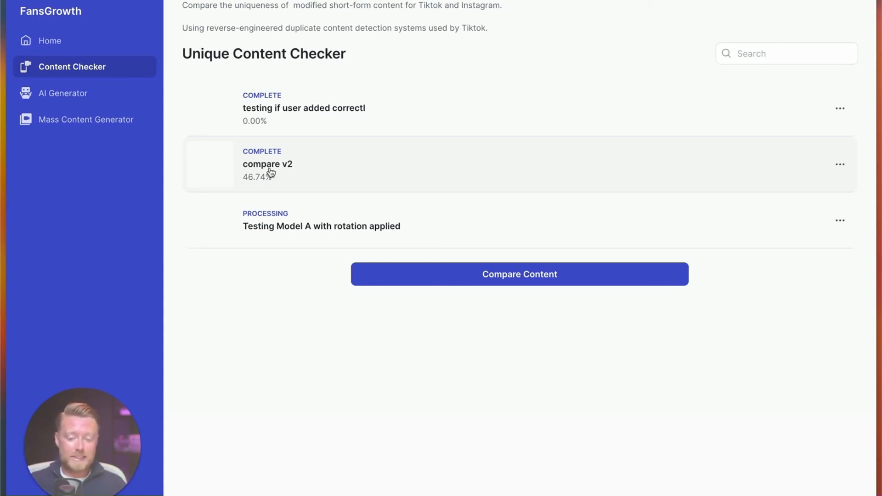
mouse_move(270, 186)
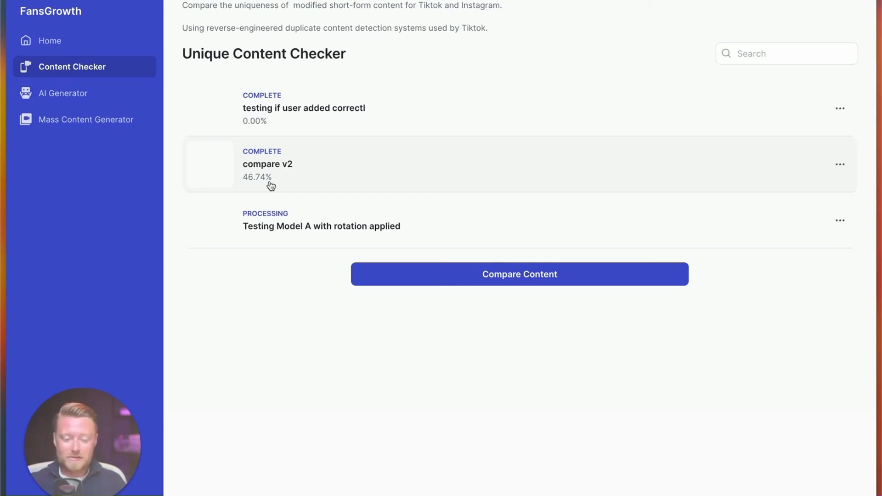
mouse_move(331, 174)
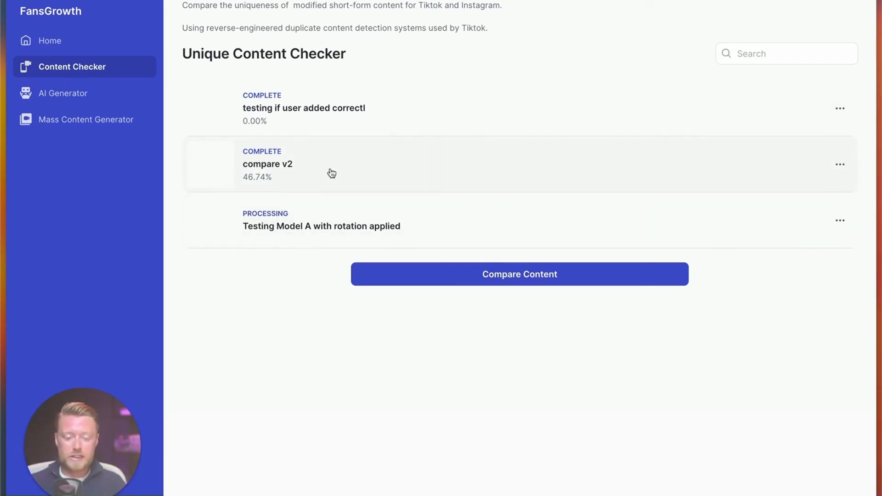
mouse_move(299, 170)
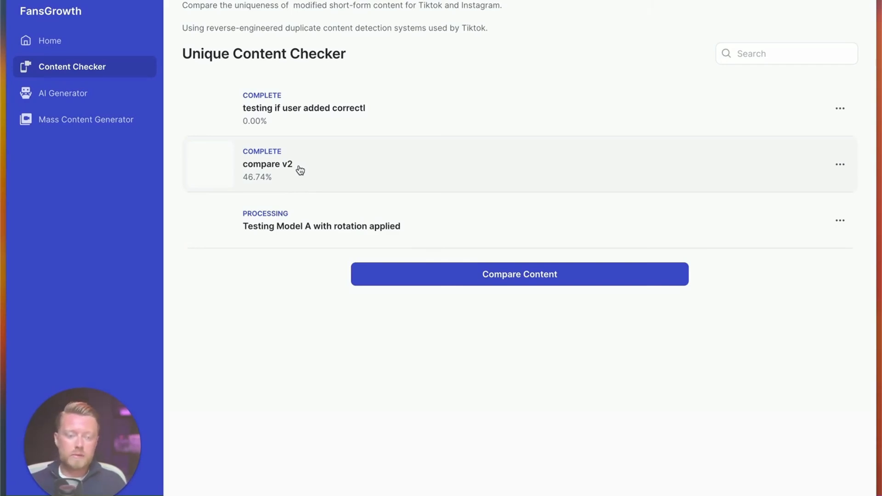
mouse_move(361, 230)
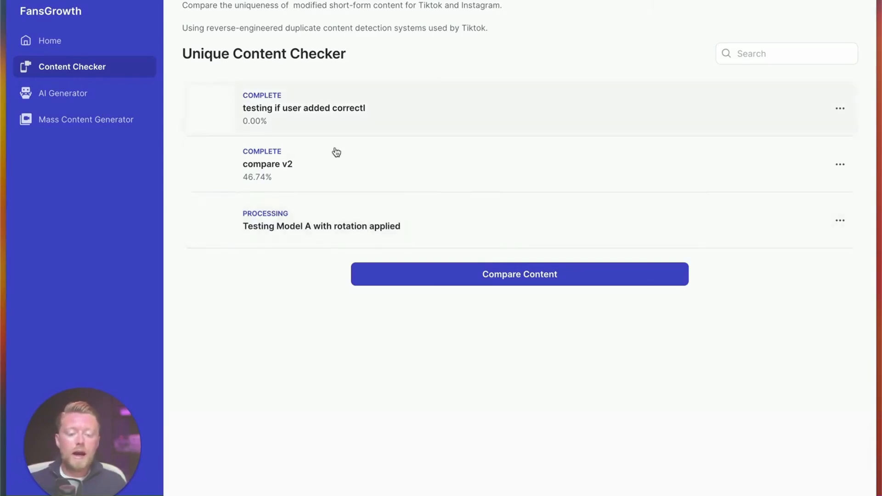
mouse_move(424, 173)
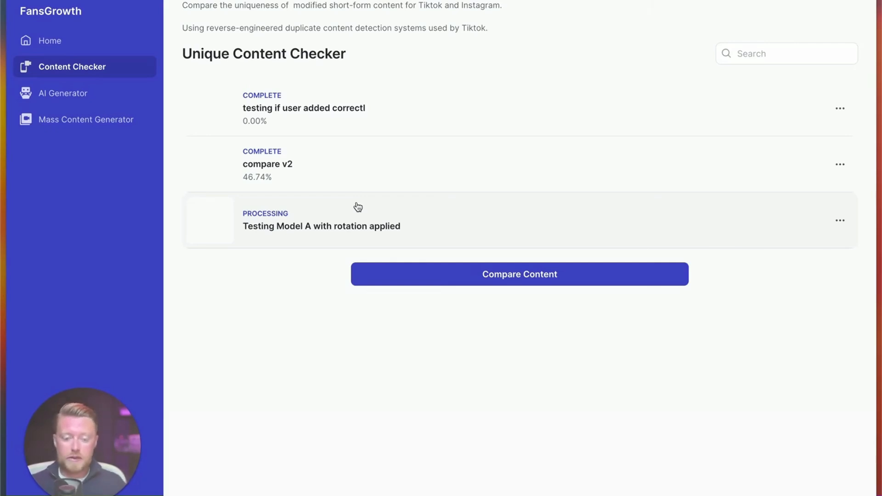
mouse_move(387, 215)
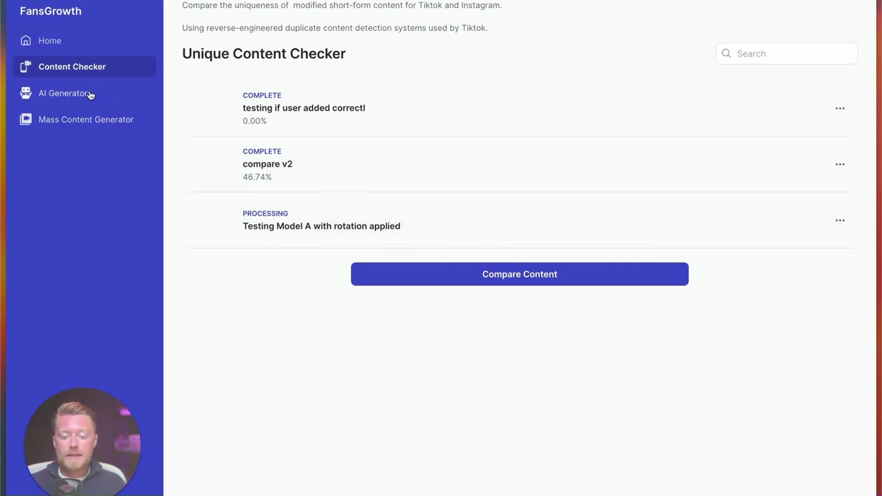
- Open the AI Content Generator page showing 'latest test' and 'Generated With TEst' videos
click(65, 93)
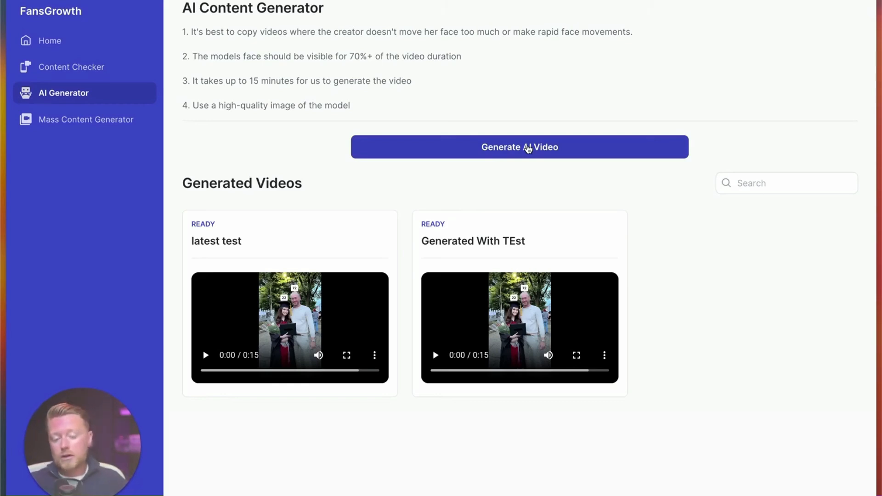
mouse_move(639, 208)
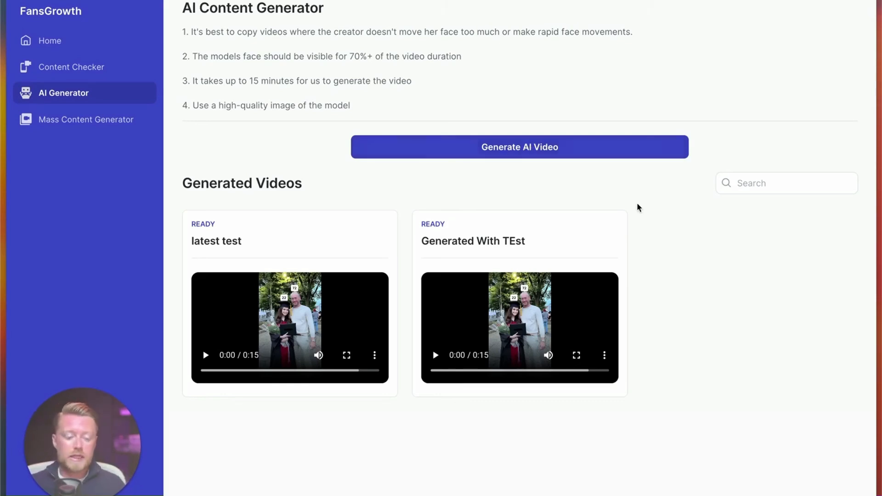